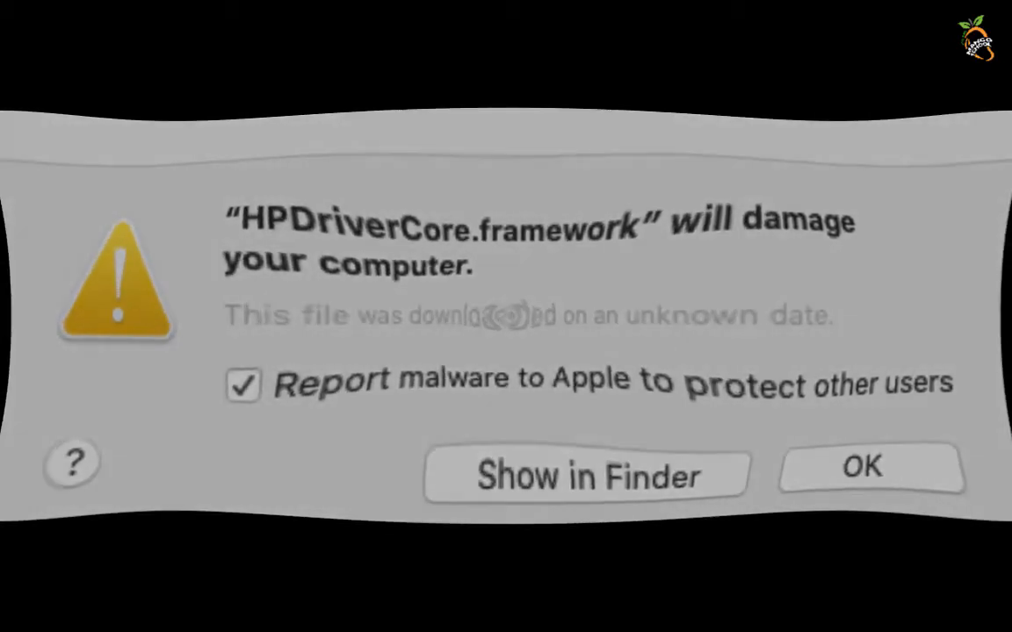
# - Dismiss the macOS warning that HPDriverCore.framework will damage the computer
pyautogui.click(861, 466)
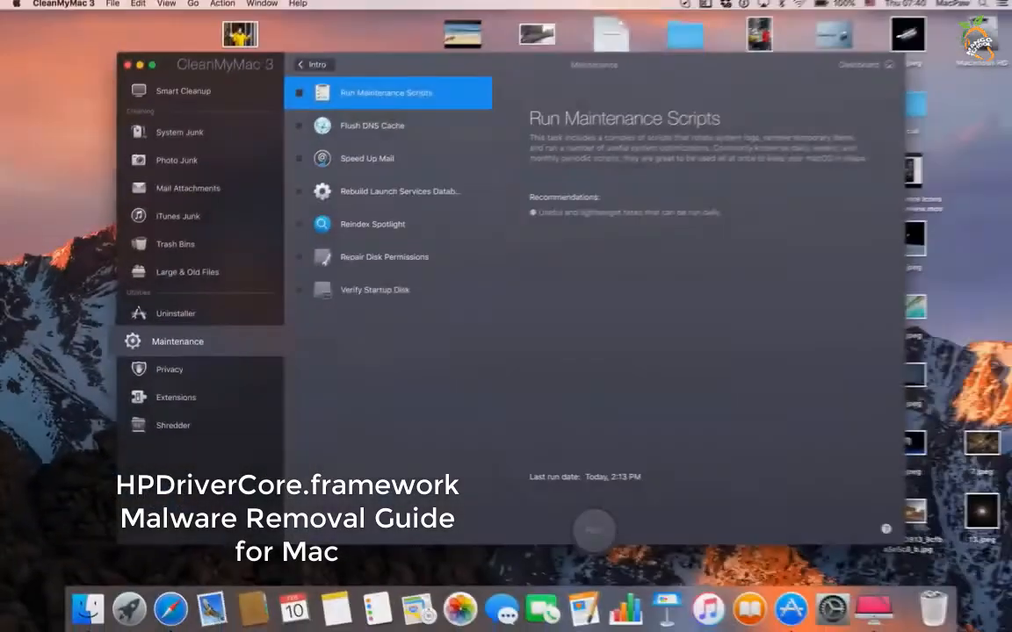
# - Run Repair Disk Permissions as the only maintenance task
pyautogui.click(297, 259)
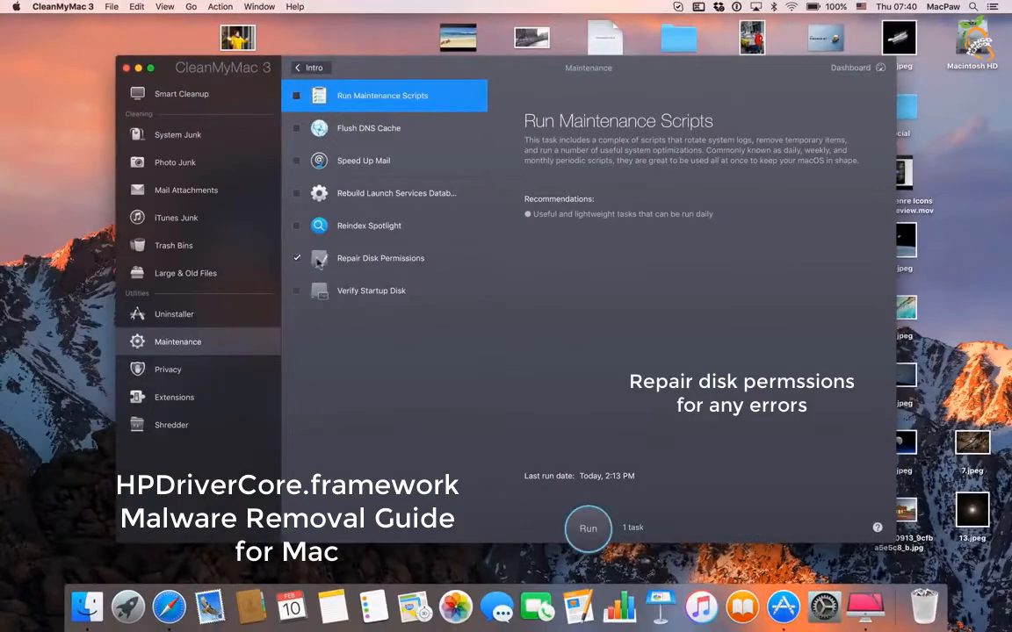
pyautogui.click(588, 528)
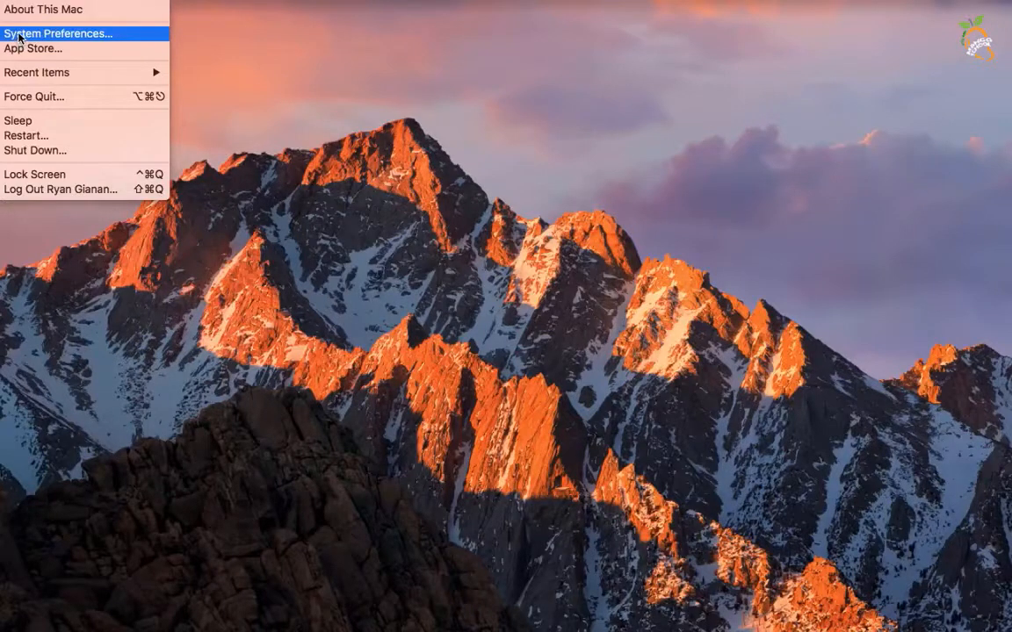
# - Reach Users & Groups in System Preferences from the Apple menu
pyautogui.click(58, 34)
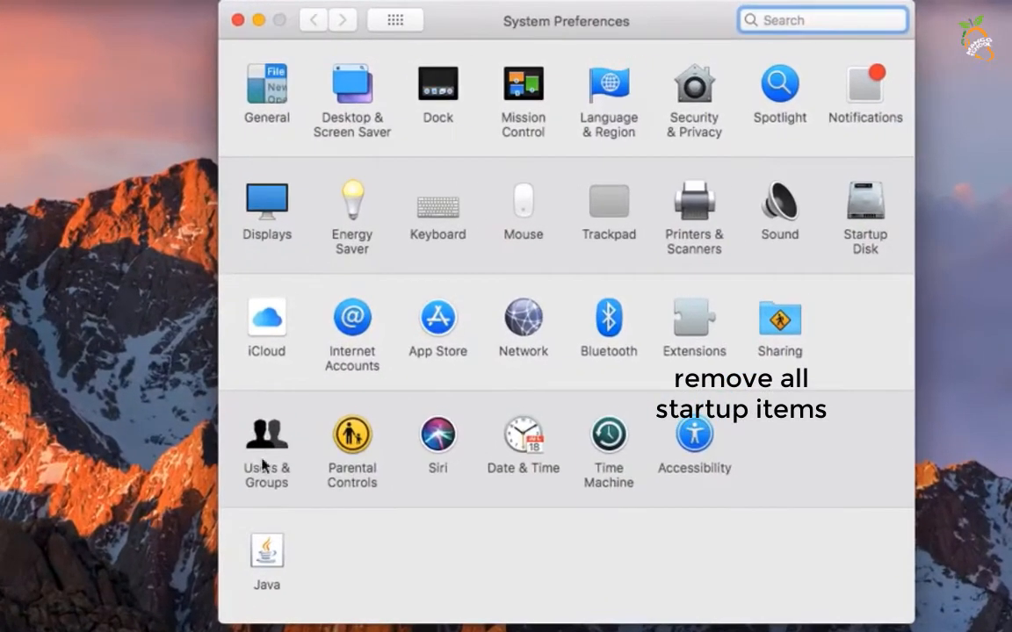
pyautogui.click(266, 434)
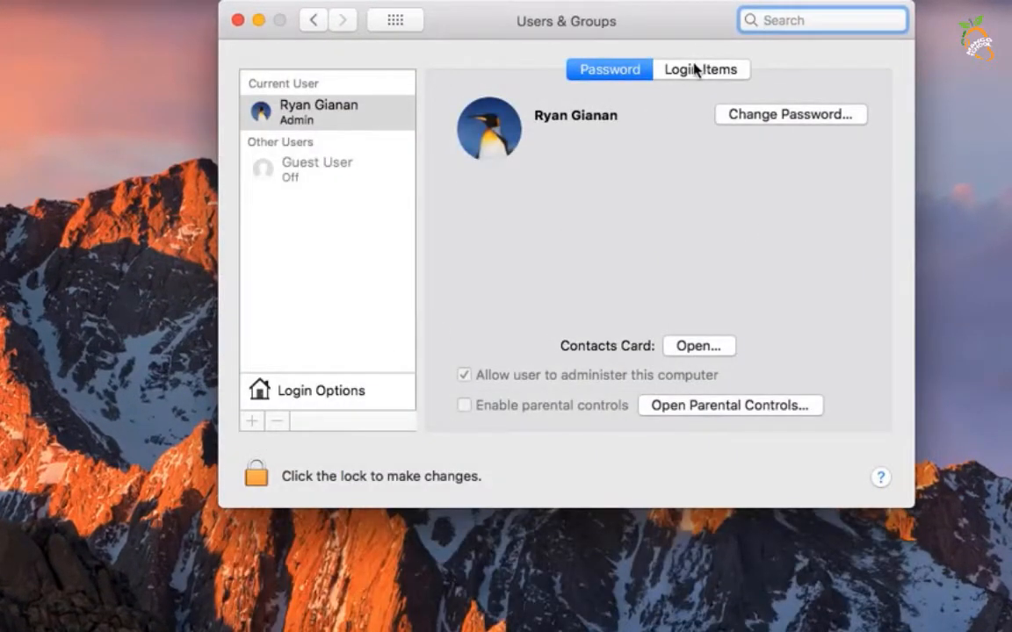
# - Remove hide.me VPN from the Login Items, then reach Chrome's menu for extensions
pyautogui.click(701, 70)
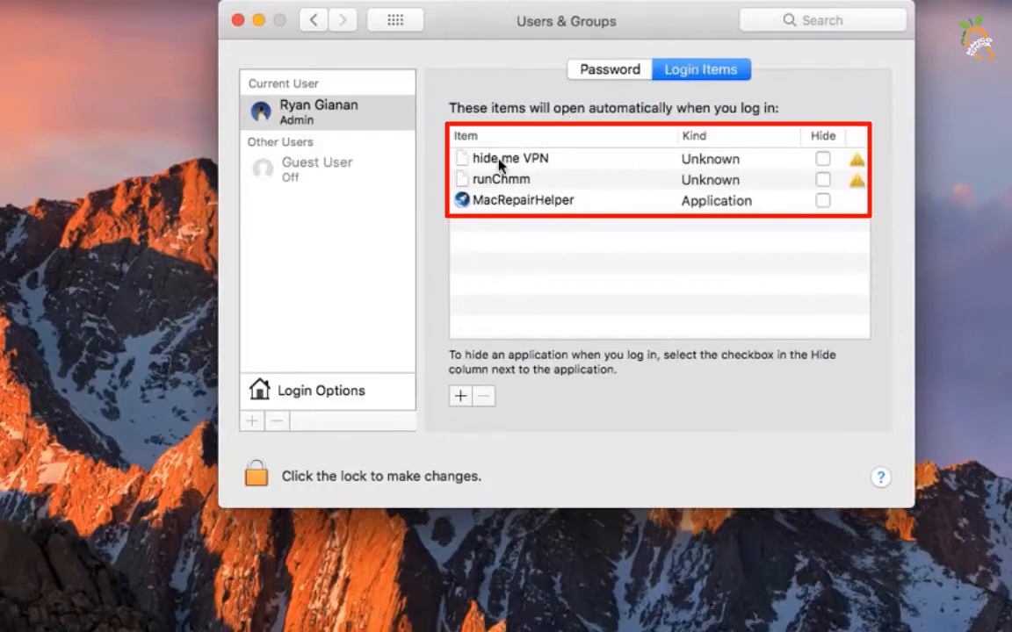
pyautogui.click(509, 159)
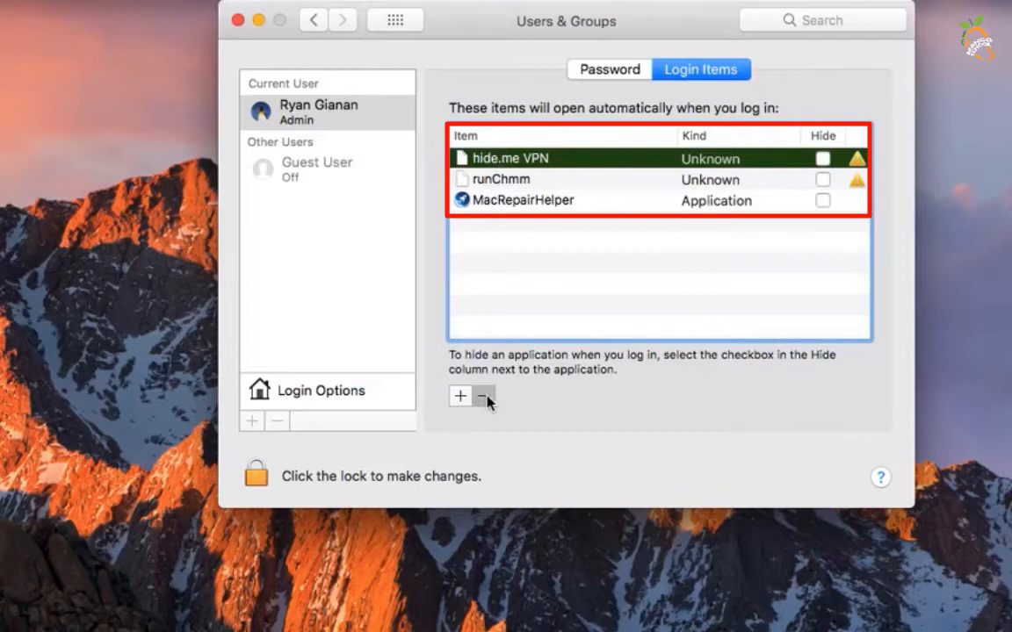
pyautogui.click(483, 396)
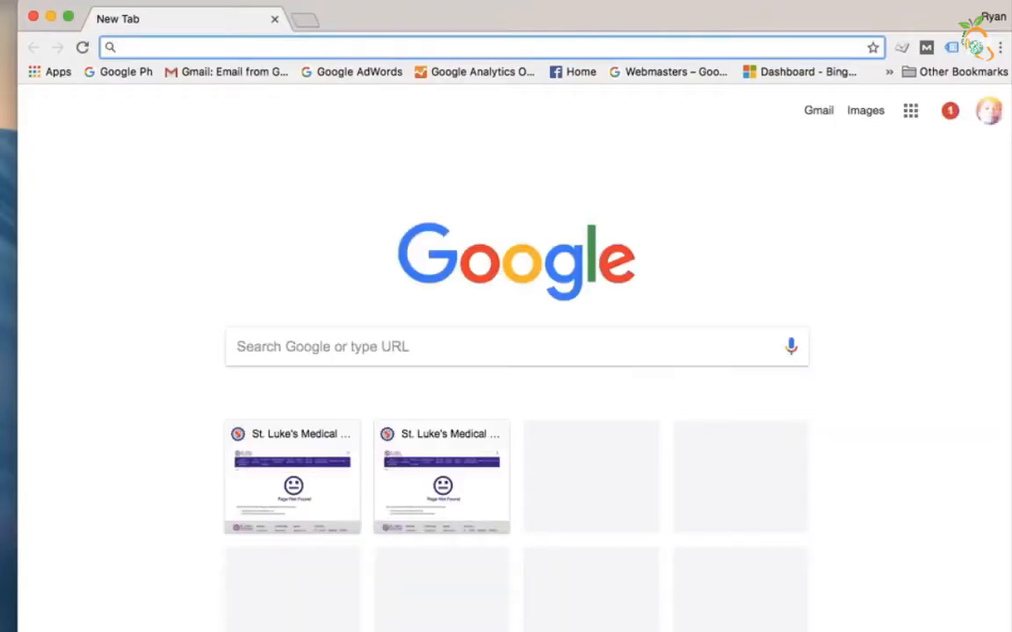
pyautogui.click(997, 47)
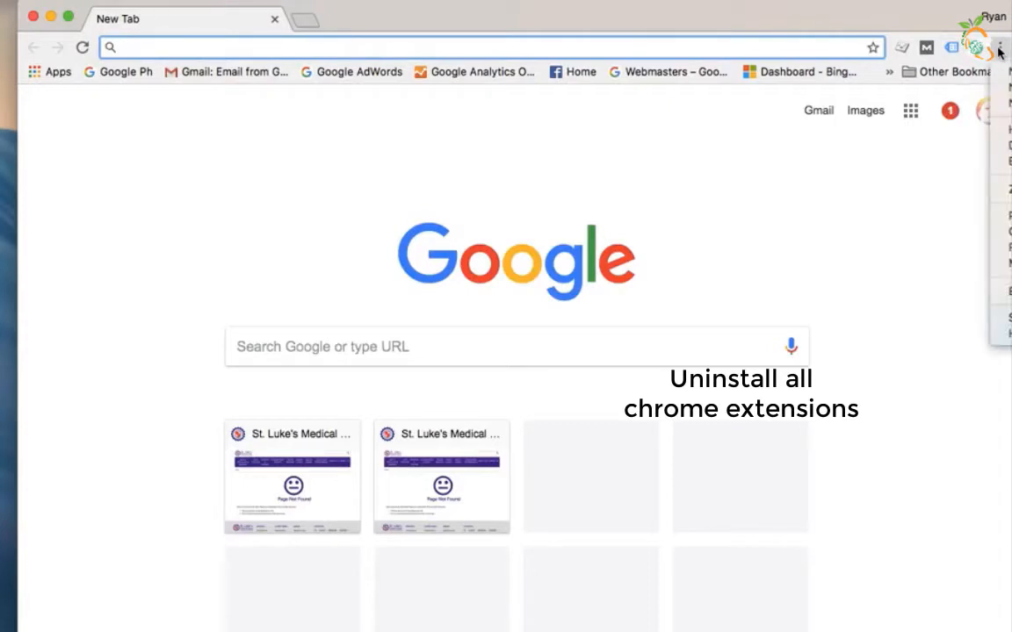